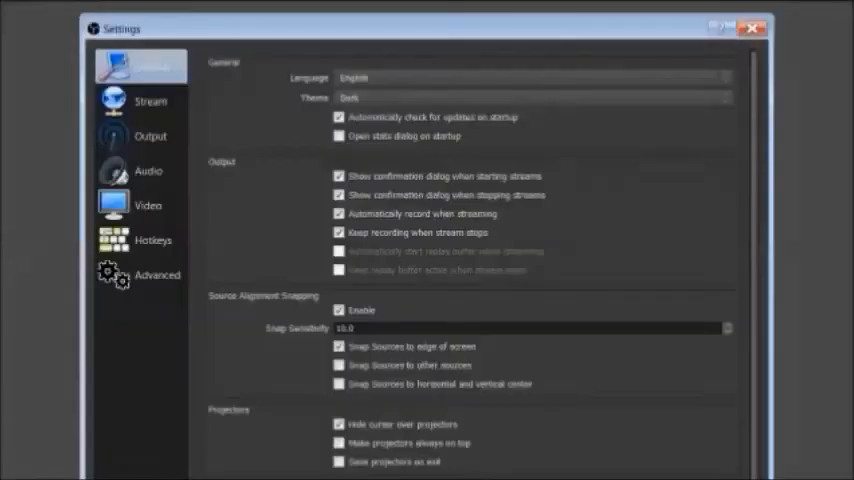
- Show the Video category in OBS Settings with resolution and frame-rate options
{"action": "left_click", "coordinate": [150, 136]}
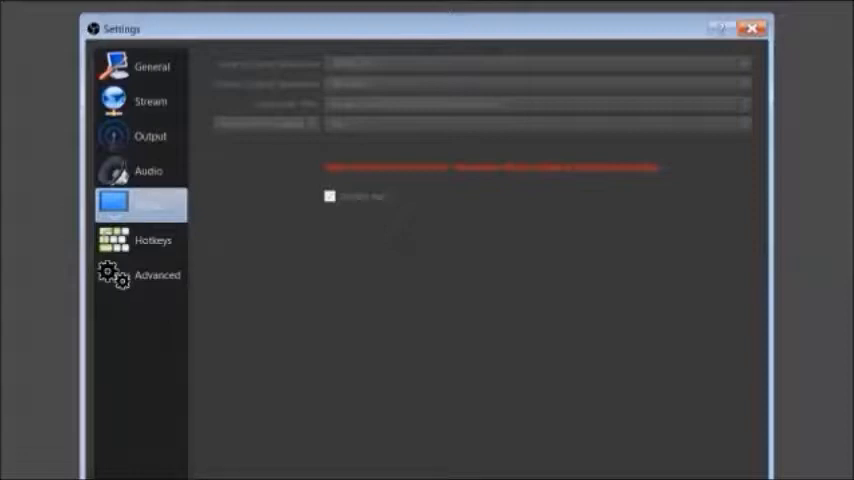
- Close OBS Settings to reveal the XSplit main window with its 1280x720 preview
{"action": "left_click", "coordinate": [150, 135]}
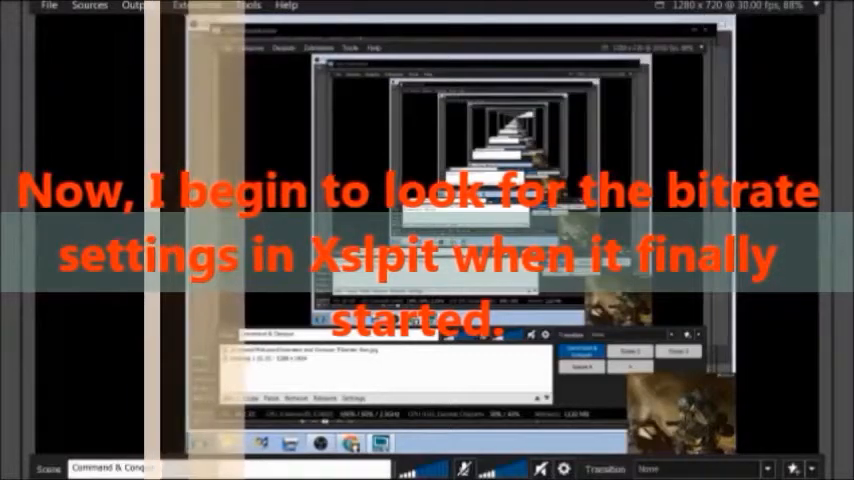
- Open XSplit General Settings on the Advanced tab
{"action": "left_click", "coordinate": [308, 9]}
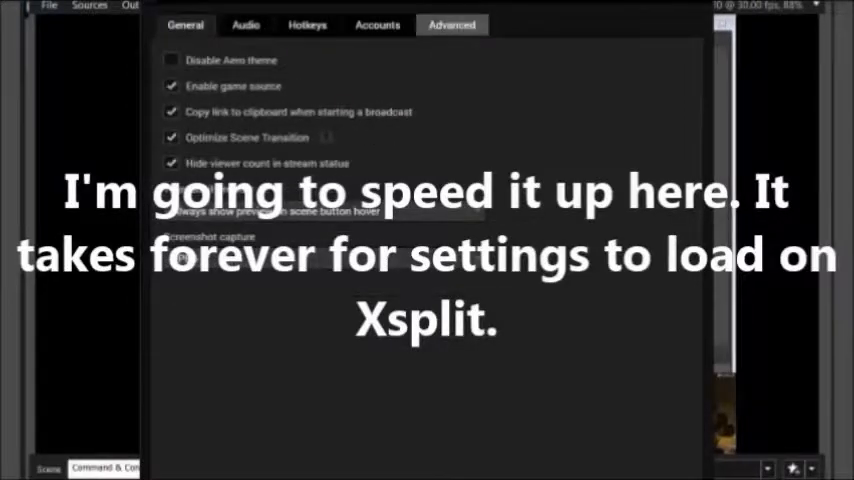
{"action": "left_click", "coordinate": [451, 24]}
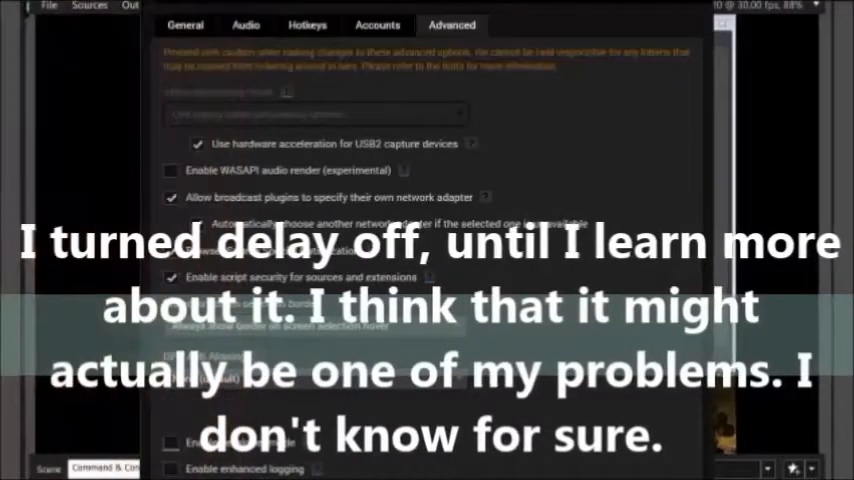
- Review XSplit's Audio settings, then return to the General tab
{"action": "left_click", "coordinate": [245, 24]}
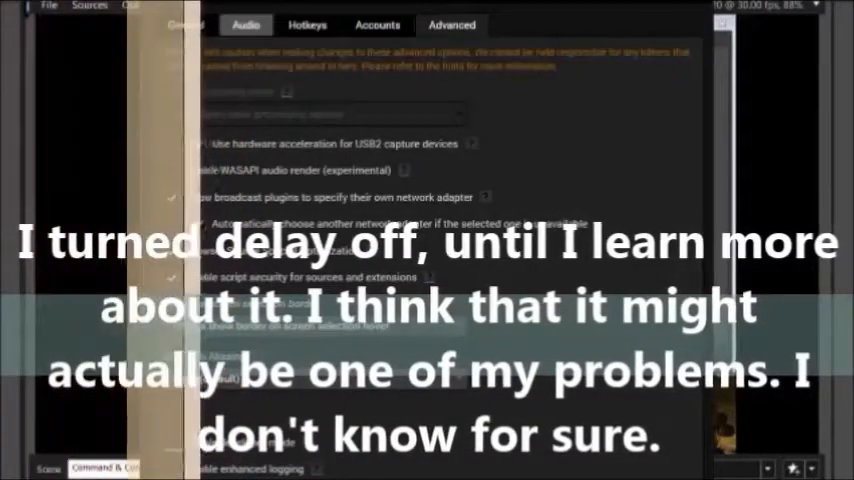
{"action": "left_click", "coordinate": [245, 24]}
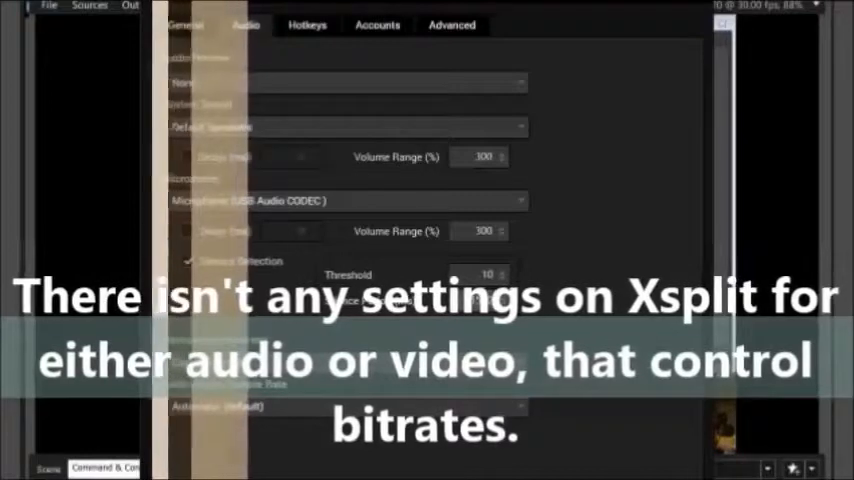
{"action": "left_click", "coordinate": [344, 405]}
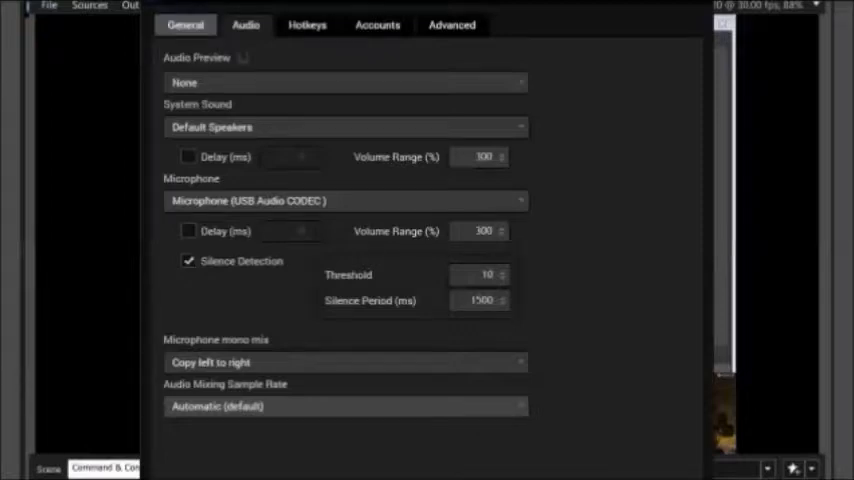
{"action": "left_click", "coordinate": [185, 24]}
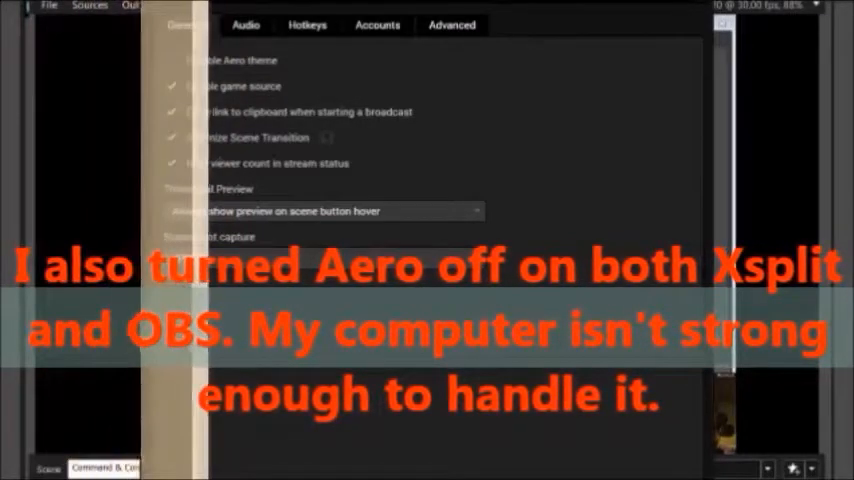
- Close XSplit settings and open the resolution/frame-rate menu at top right
{"action": "left_click", "coordinate": [175, 60]}
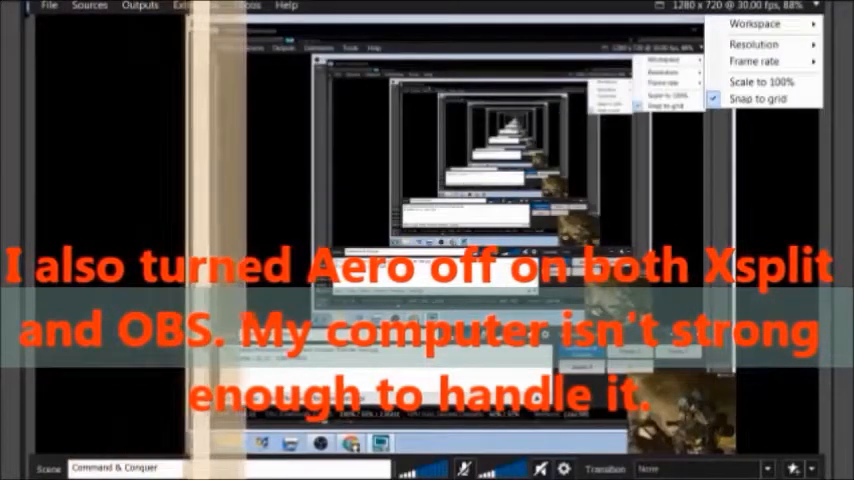
{"action": "left_click", "coordinate": [746, 61]}
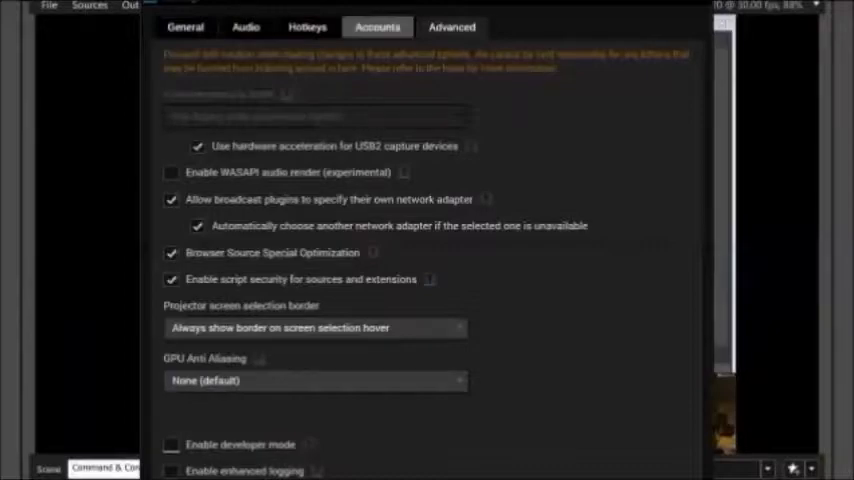
- Review hardware acceleration, network adapter and GPU anti-aliasing on the Advanced tab
{"action": "left_click", "coordinate": [245, 26]}
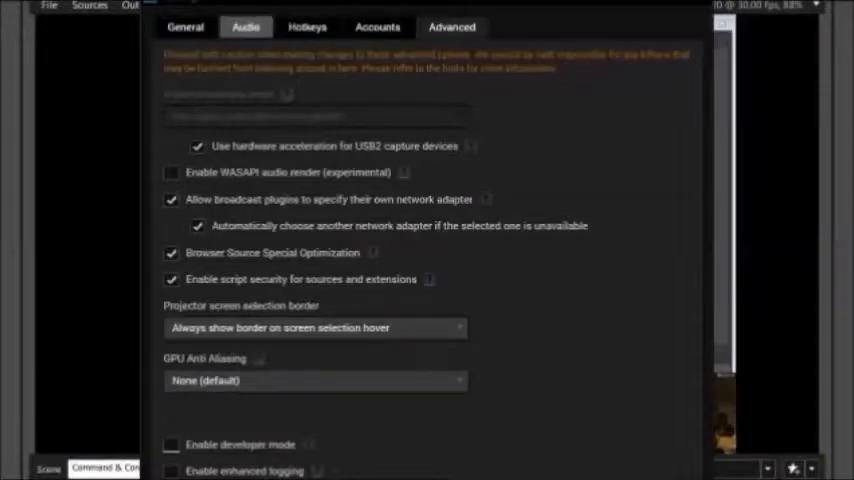
{"action": "left_click", "coordinate": [245, 26]}
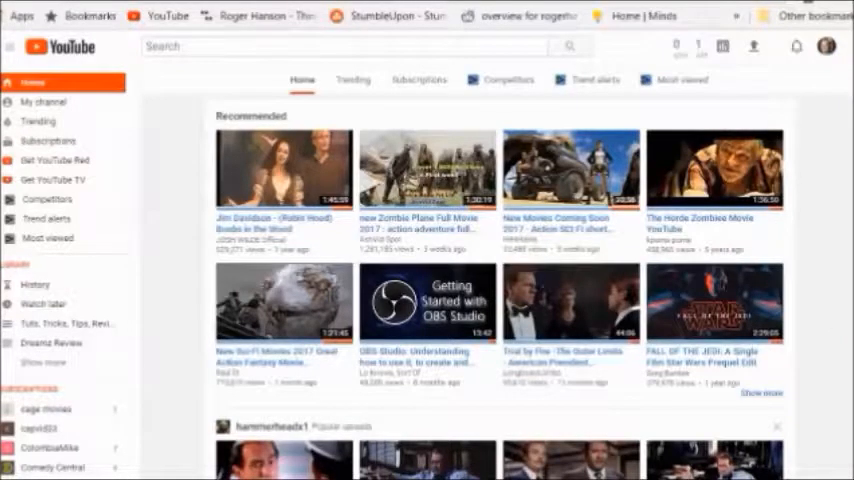
- Go from YouTube's account menu to the channel's Creator Studio
{"action": "left_click", "coordinate": [826, 46]}
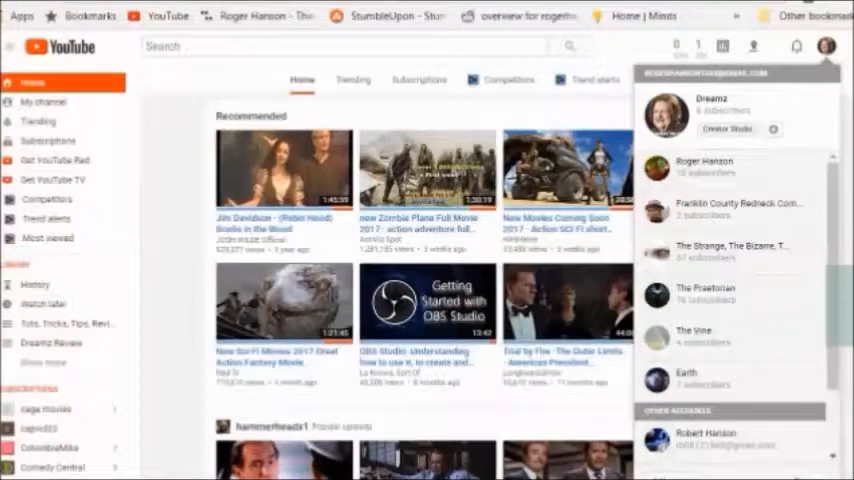
{"action": "left_click", "coordinate": [729, 129]}
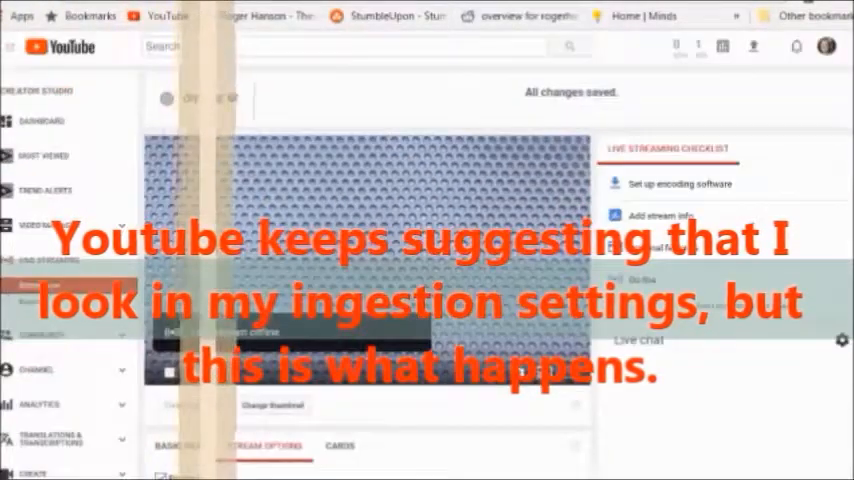
{"action": "scroll", "scroll_direction": "down", "scroll_amount": 3}
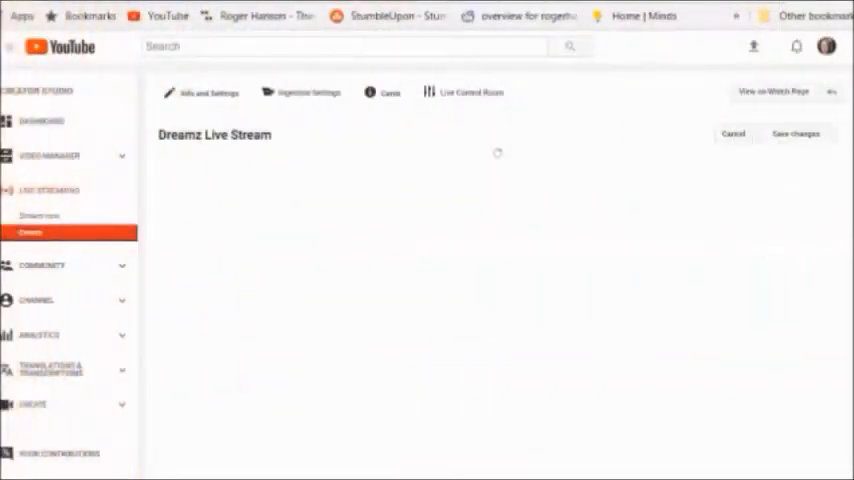
{"action": "scroll", "scroll_direction": "down", "scroll_amount": 3}
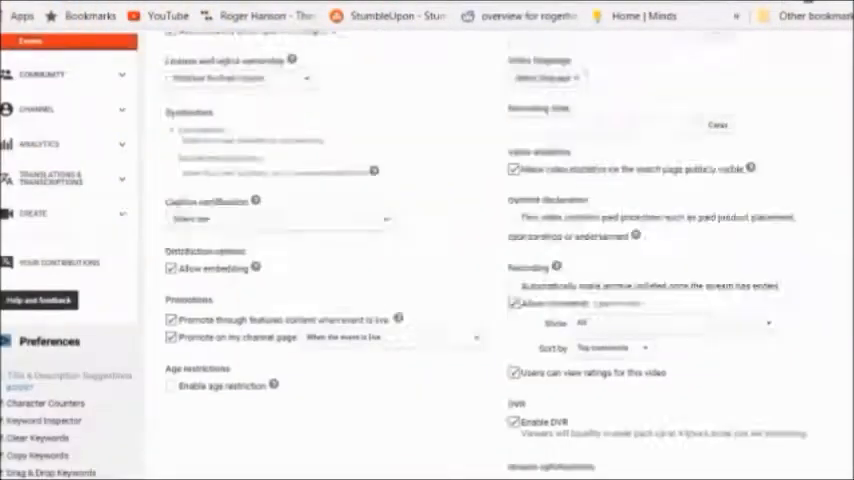
{"action": "scroll", "scroll_direction": "up", "scroll_amount": 3}
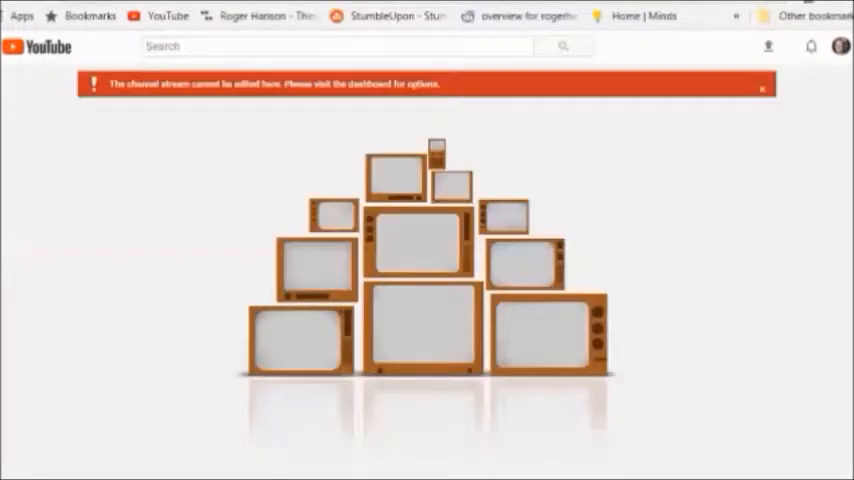
{"action": "left_click", "coordinate": [763, 87]}
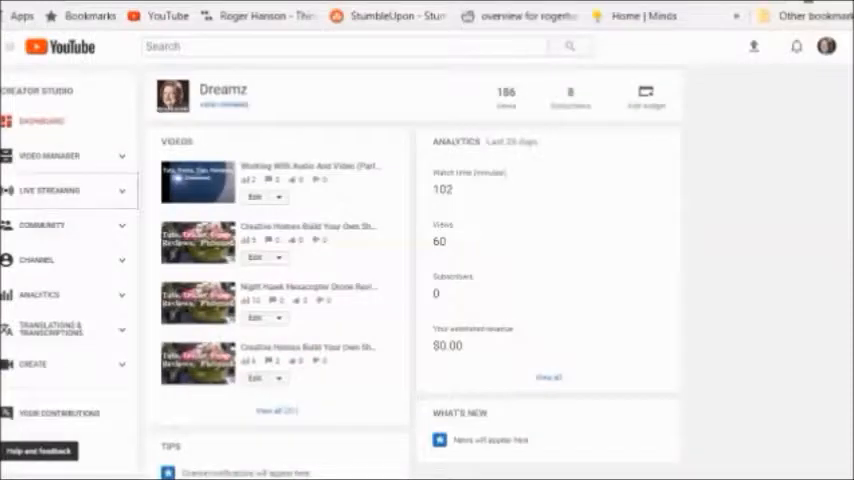
{"action": "left_click", "coordinate": [48, 190]}
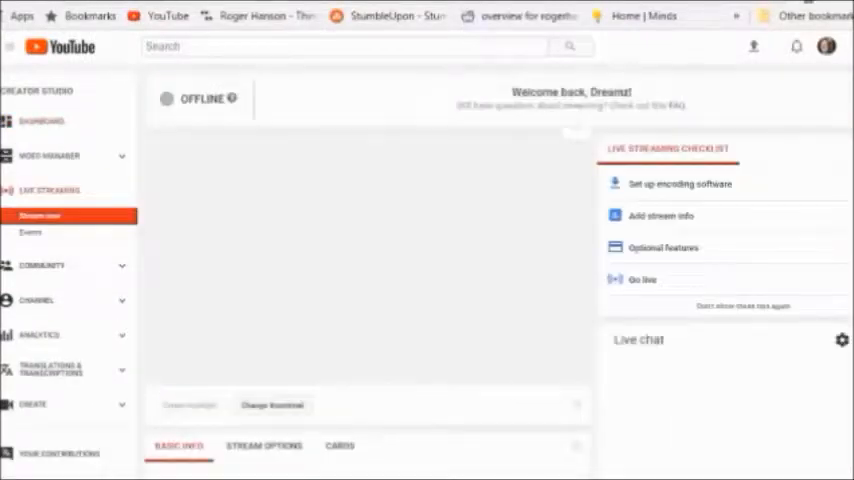
{"action": "scroll", "scroll_direction": "down", "scroll_amount": 3}
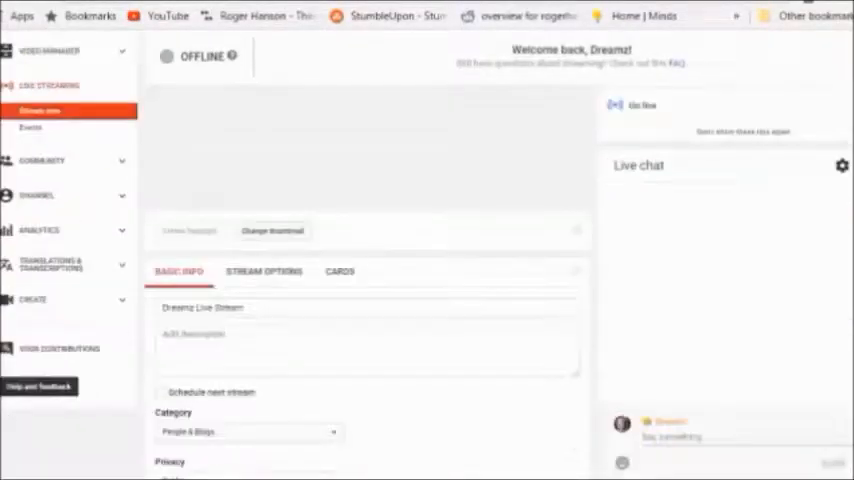